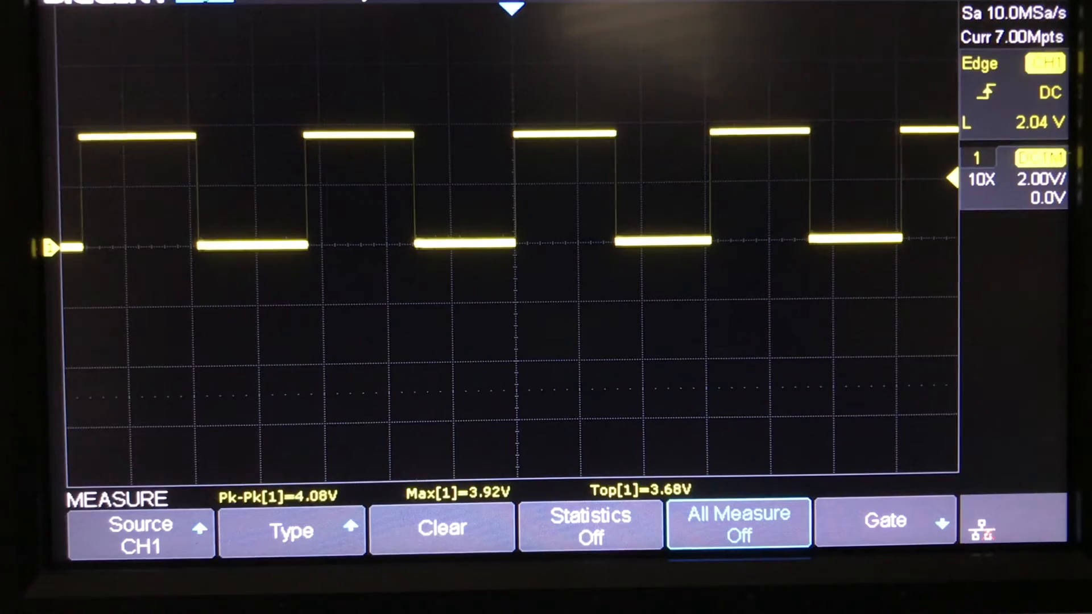
Turn All Measure on for CH1, showing frequency about 6.85 Hz and duty near 51%
{"action": "left_click", "coordinate": [737, 525]}
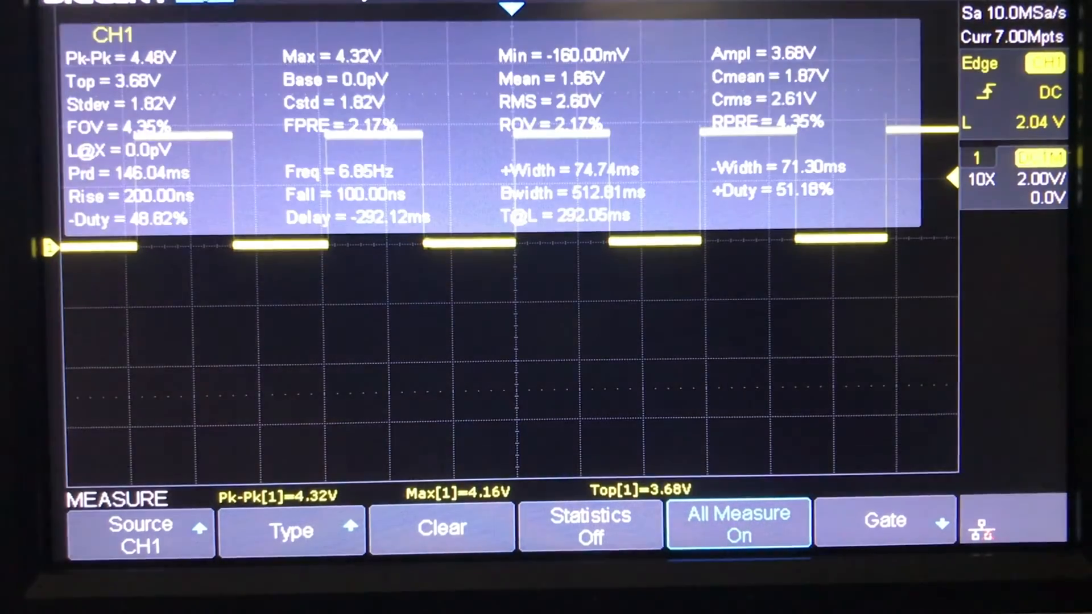